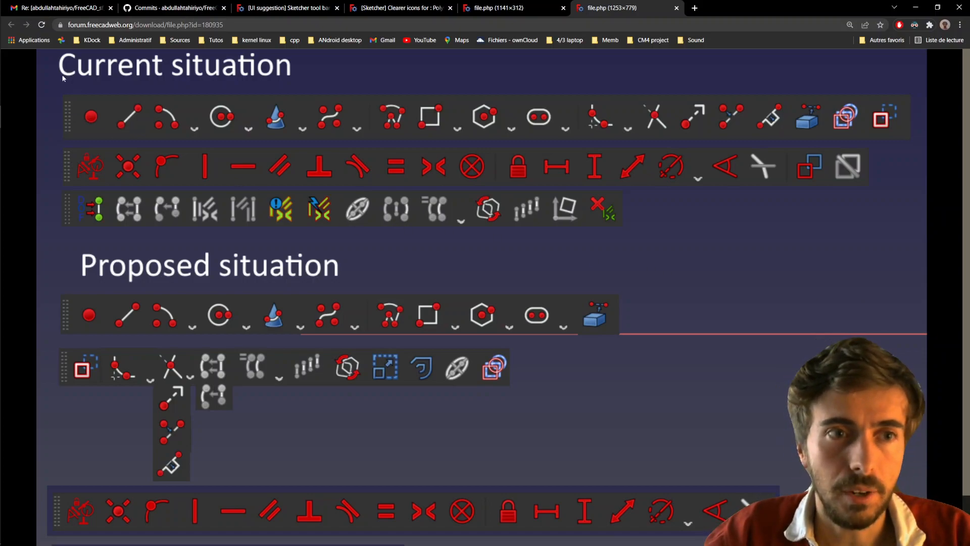
mouse_move(319, 87)
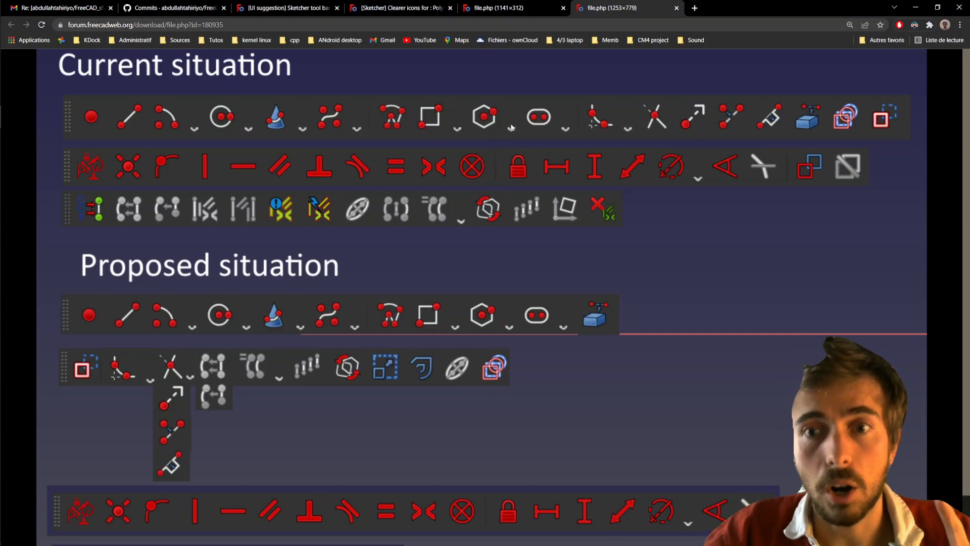
mouse_move(519, 152)
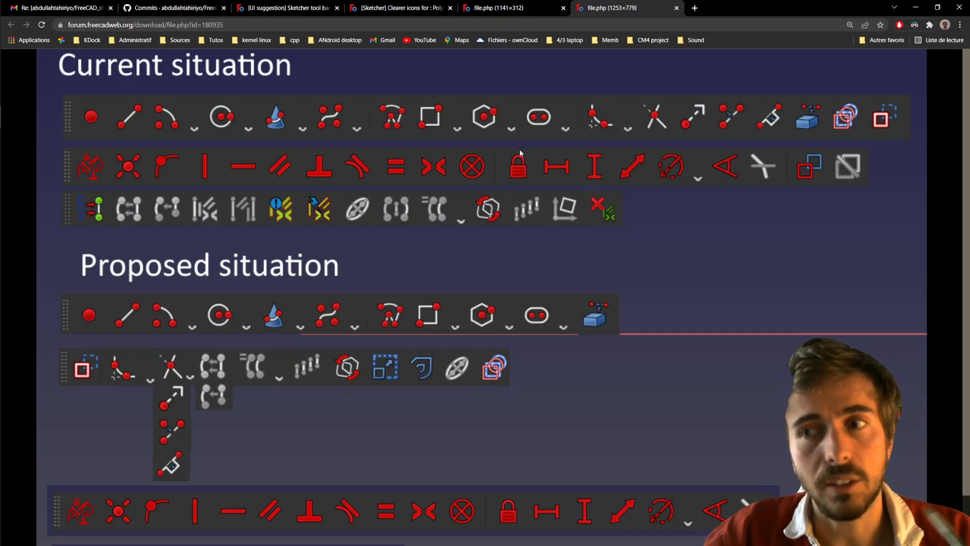
mouse_move(549, 134)
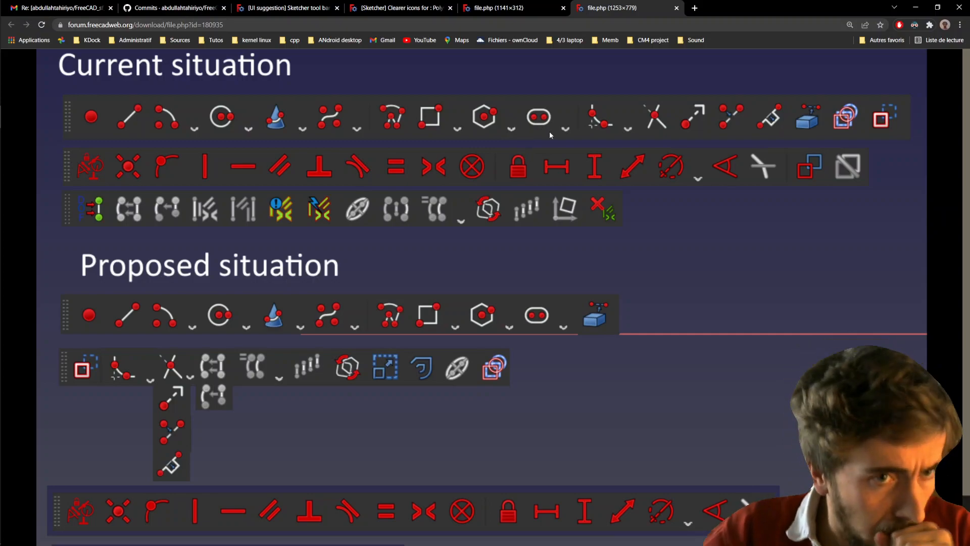
mouse_move(105, 112)
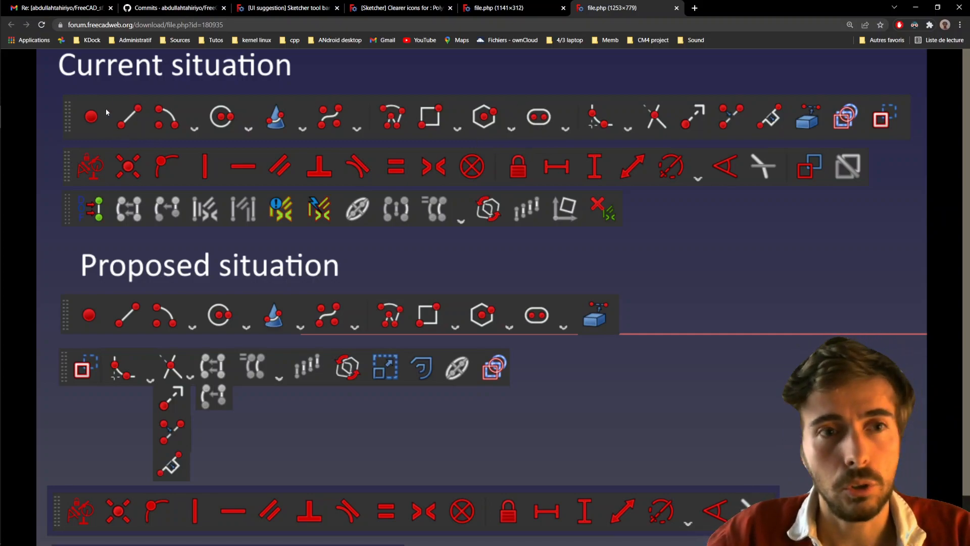
mouse_move(65, 183)
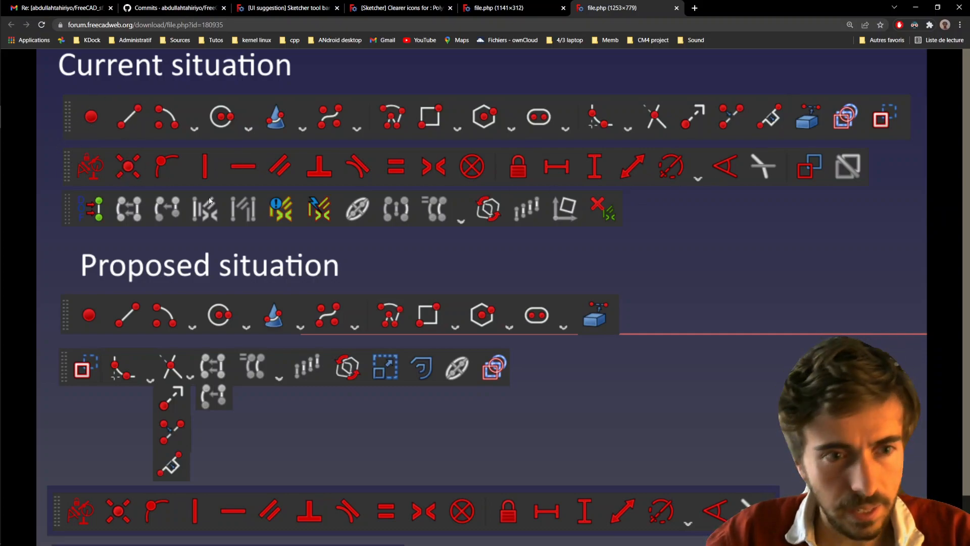
mouse_move(614, 222)
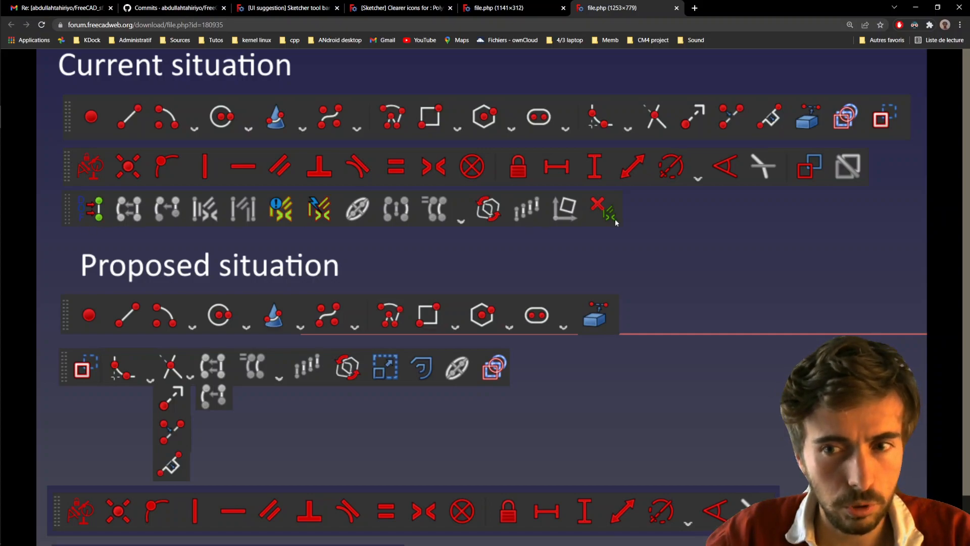
mouse_move(62, 230)
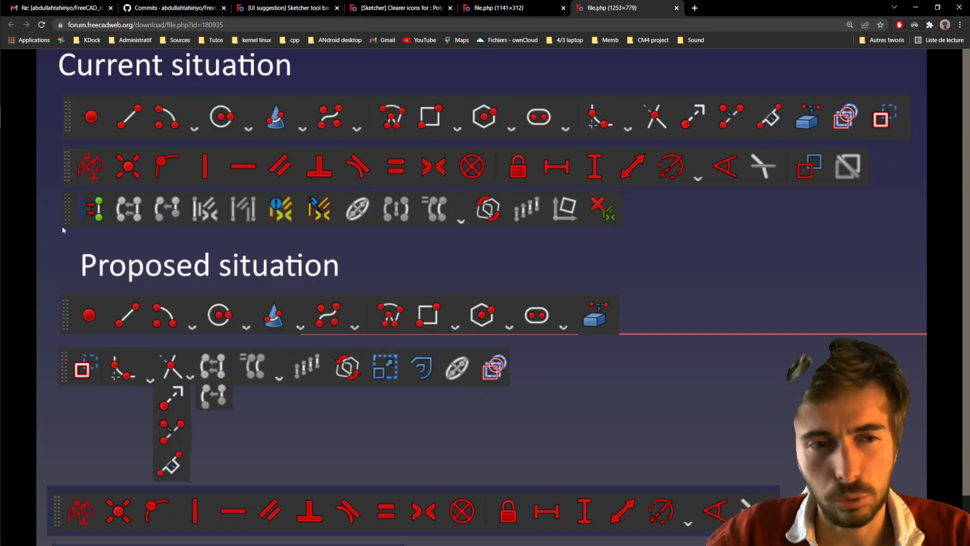
mouse_move(136, 223)
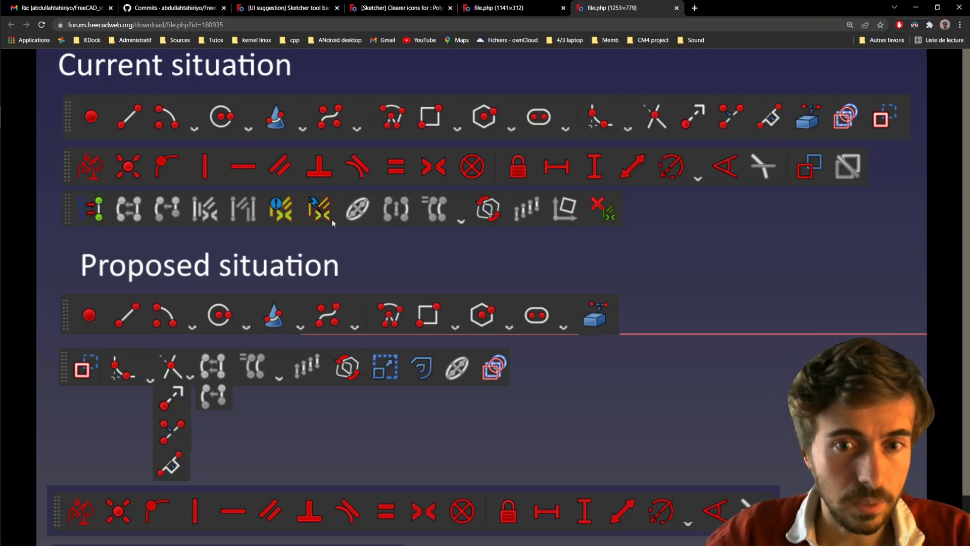
mouse_move(482, 247)
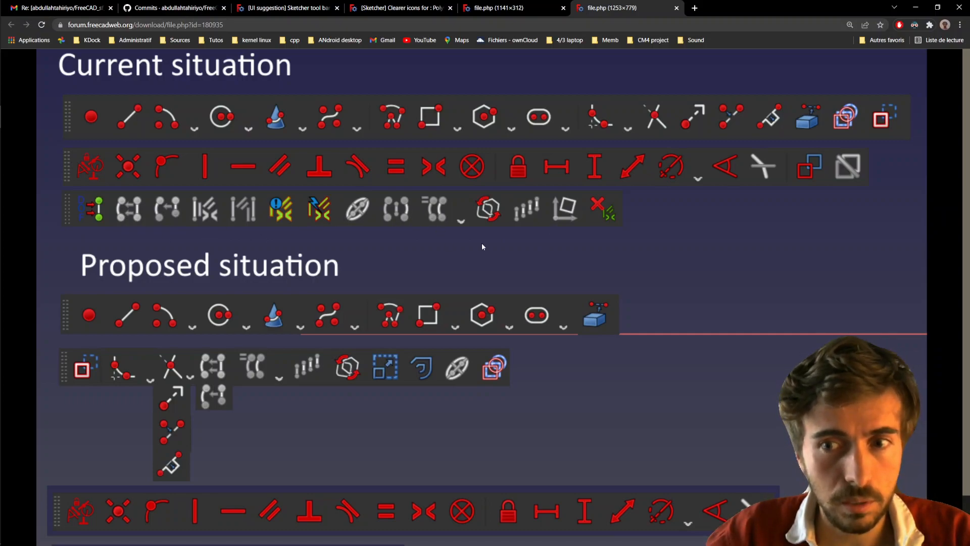
mouse_move(473, 250)
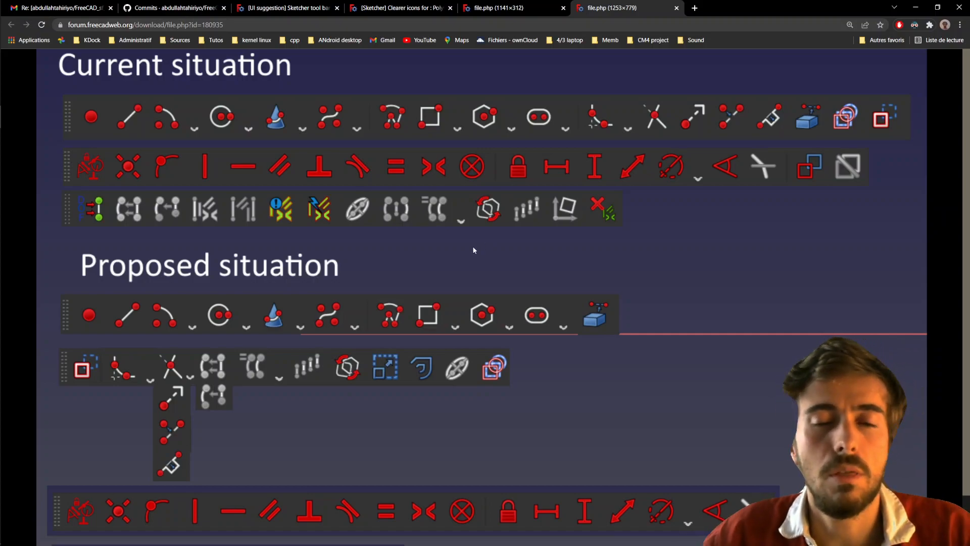
mouse_move(500, 223)
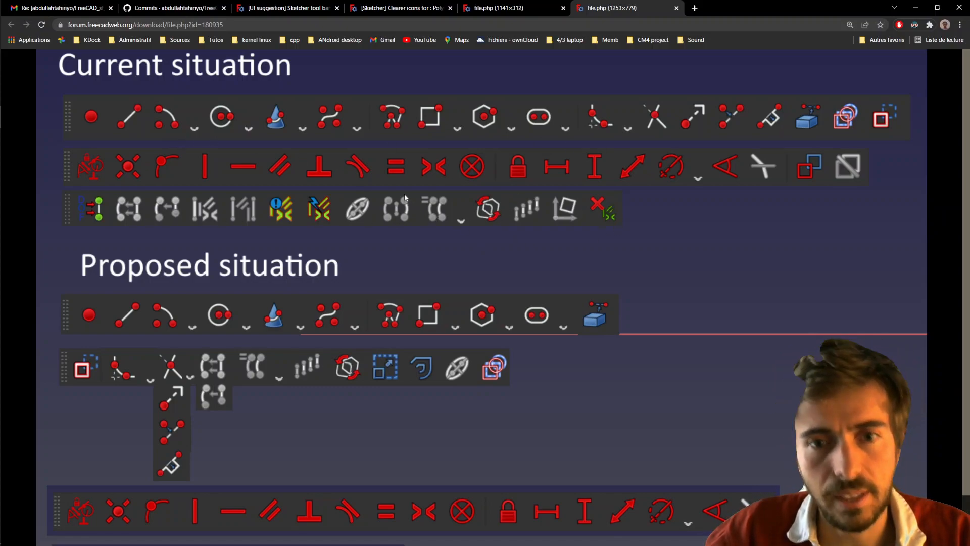
Step: Scroll the mockup to reveal the proposed layout's final constraint-tool row
scroll("down", 3)
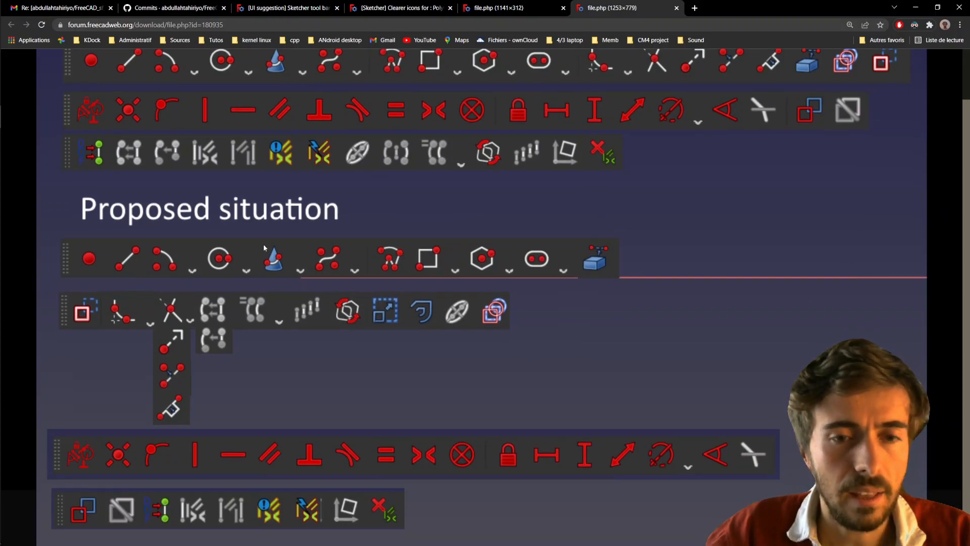
mouse_move(147, 277)
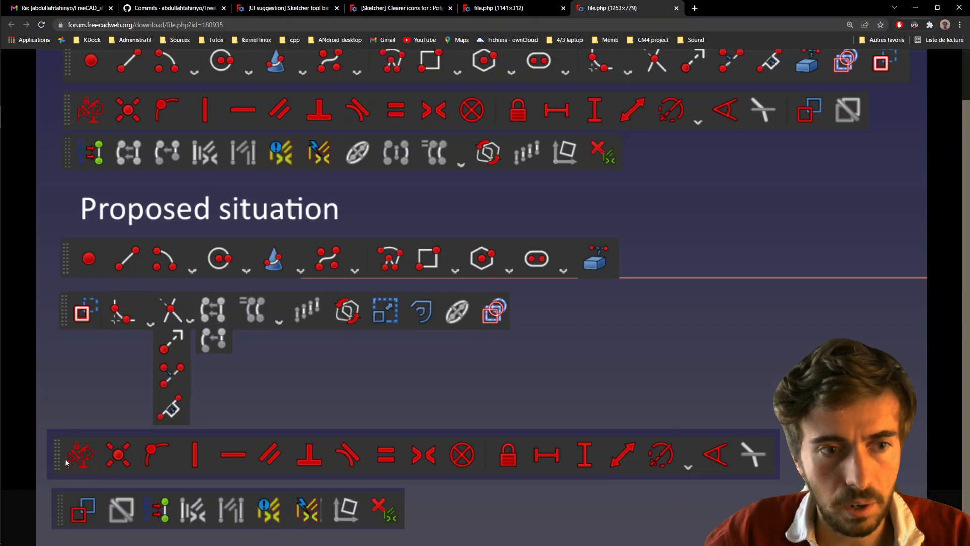
mouse_move(416, 279)
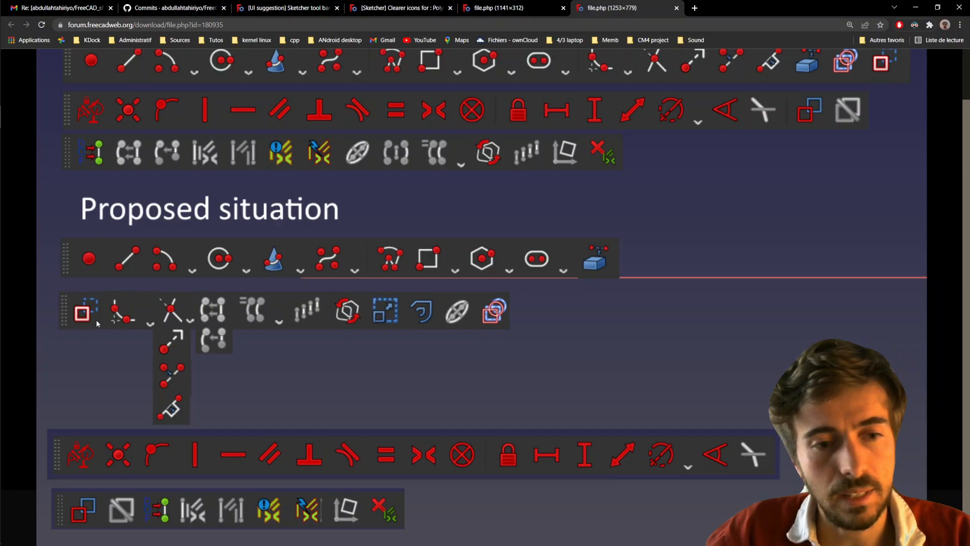
mouse_move(105, 314)
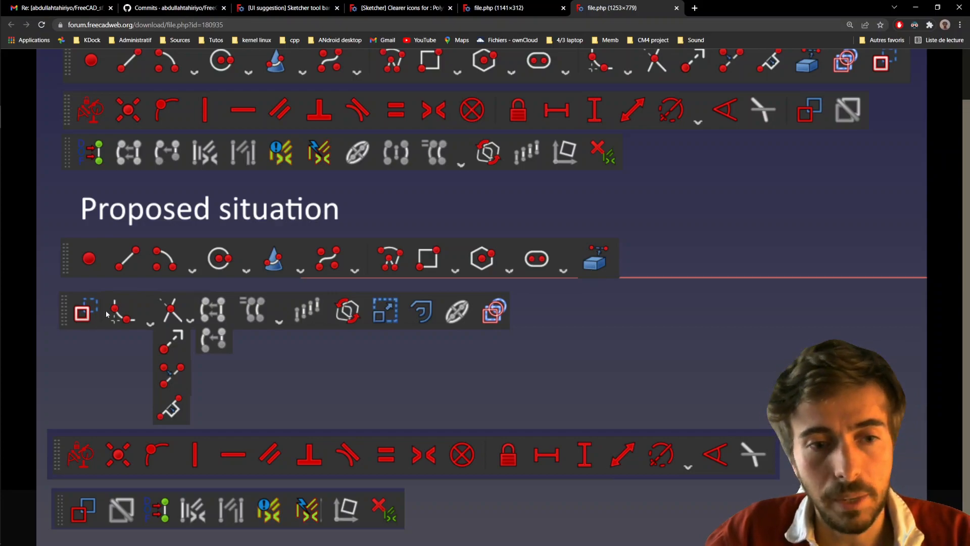
mouse_move(186, 310)
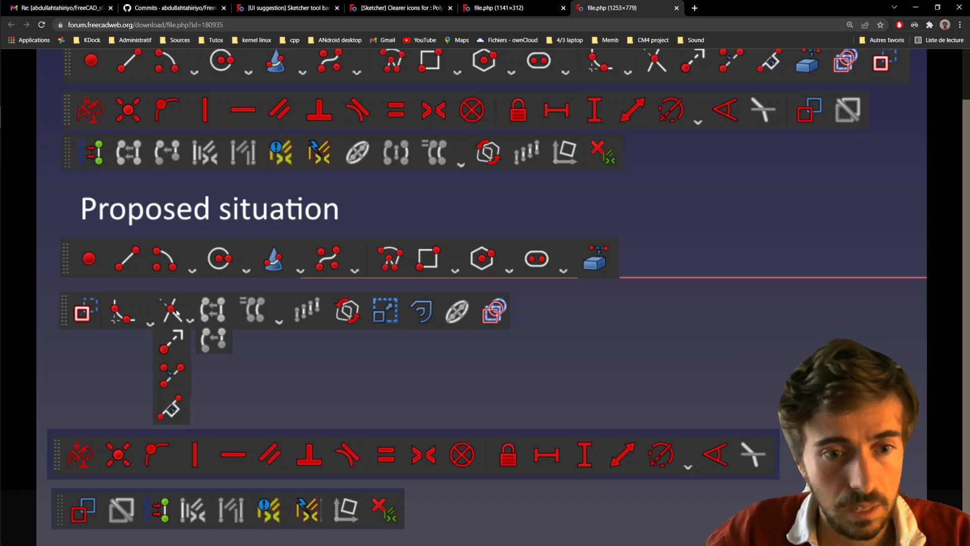
mouse_move(167, 377)
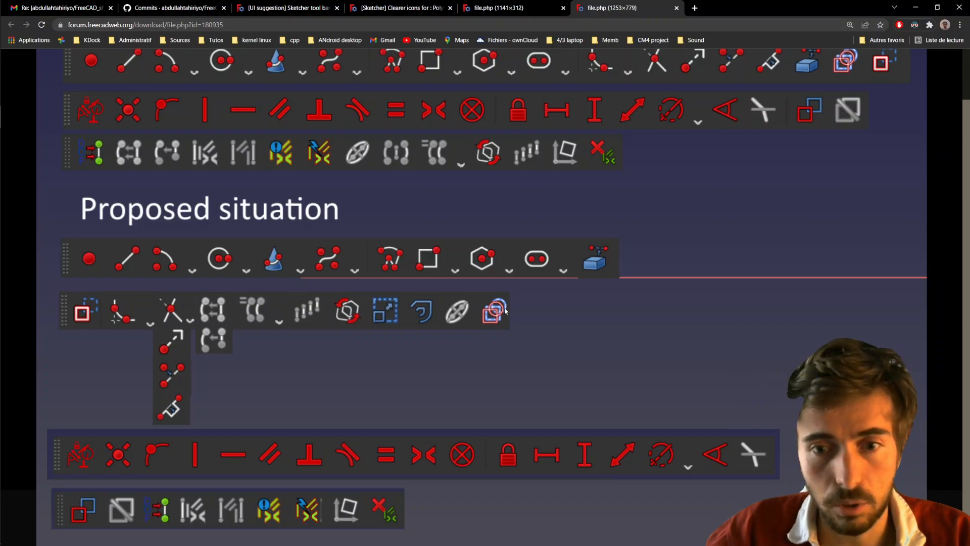
mouse_move(452, 321)
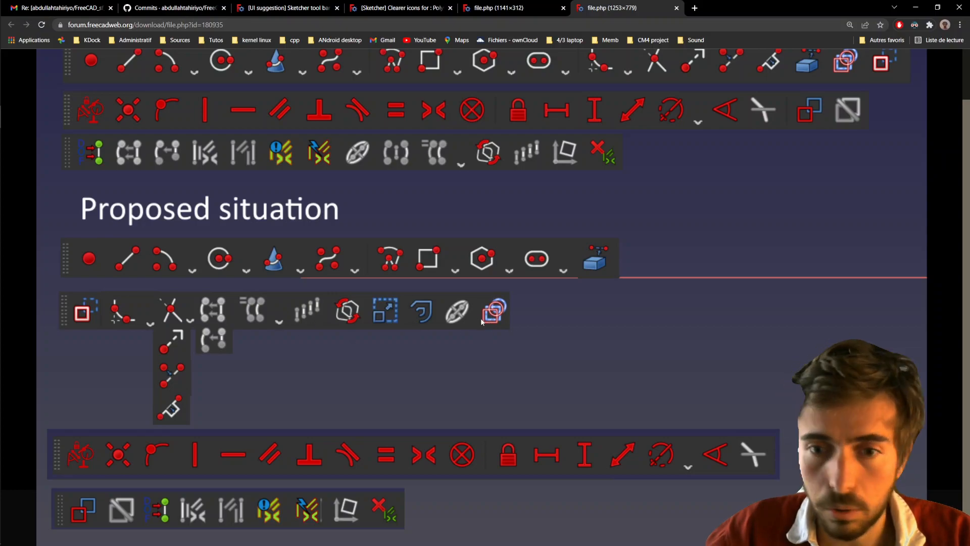
mouse_move(387, 330)
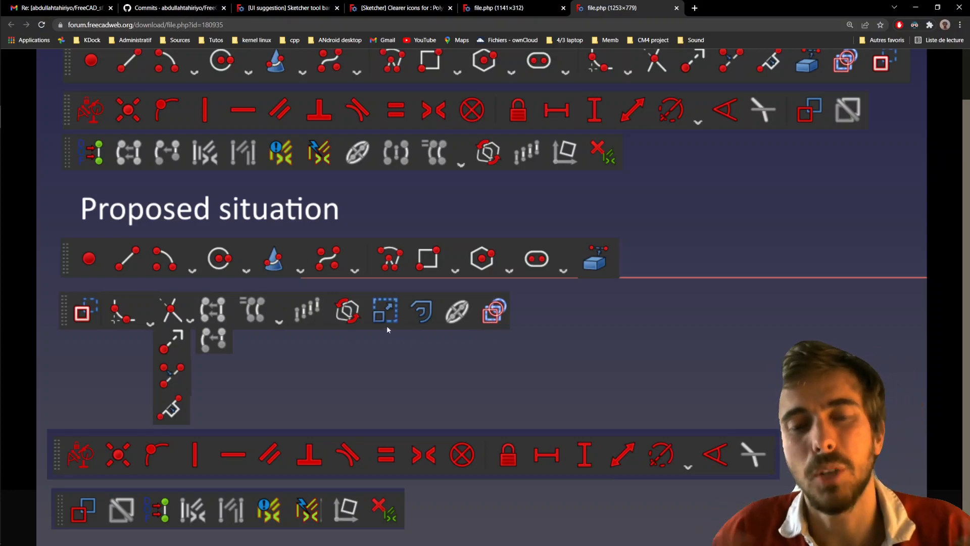
mouse_move(388, 320)
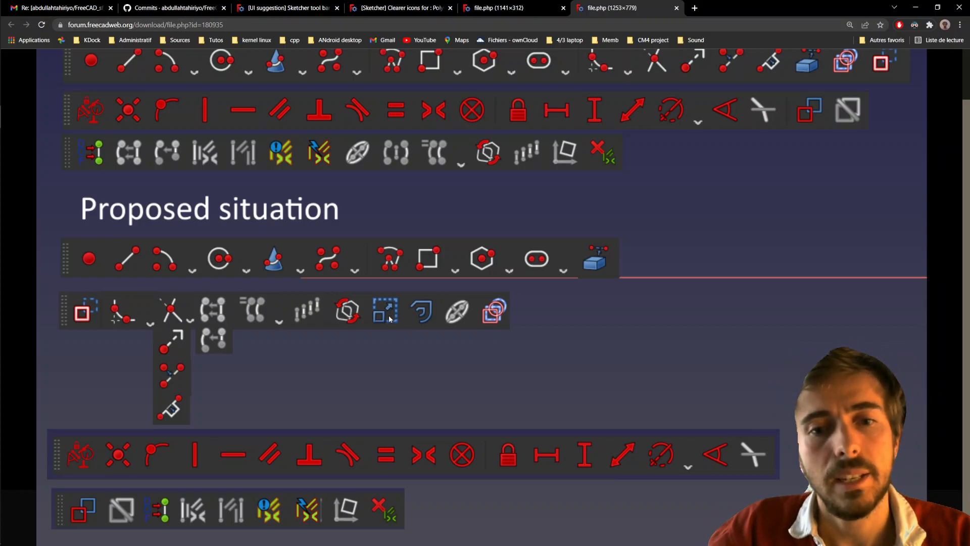
mouse_move(83, 456)
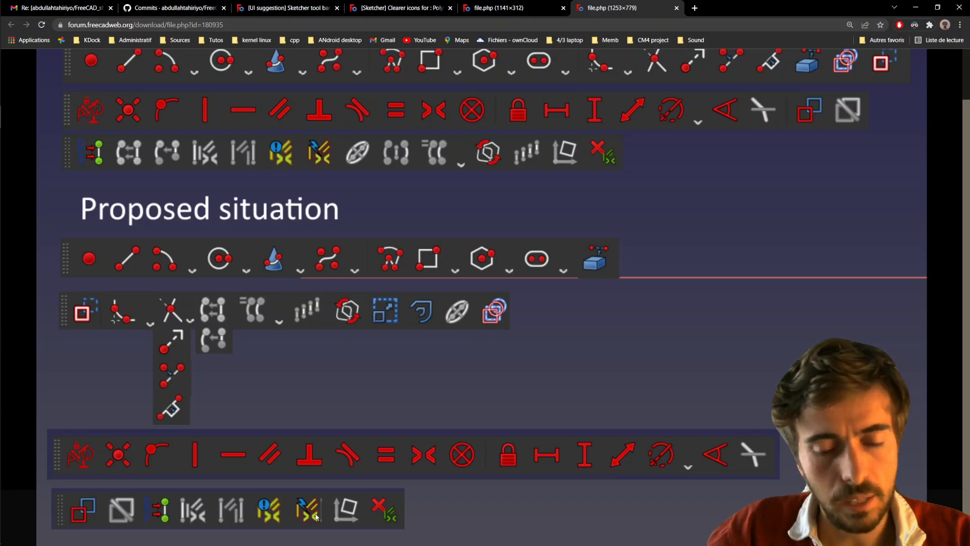
mouse_move(331, 478)
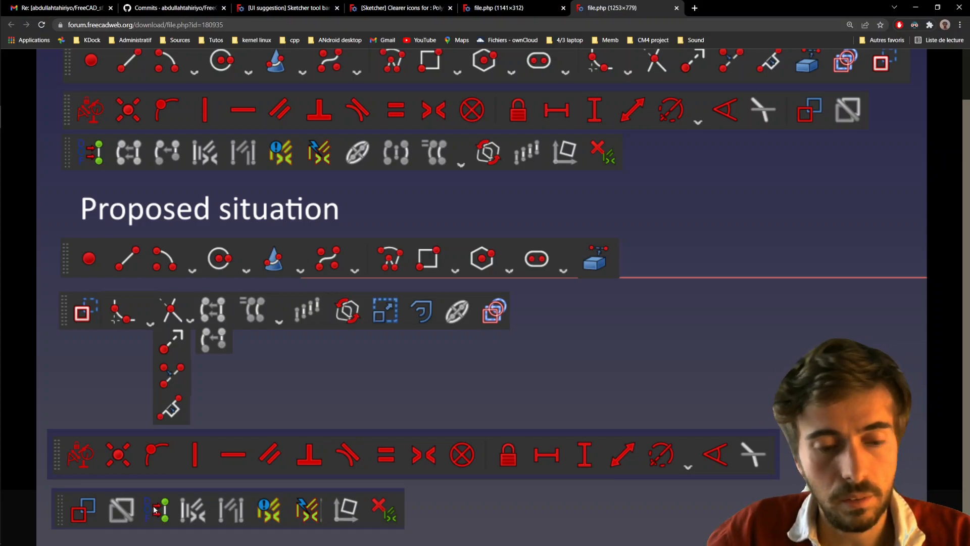
mouse_move(189, 512)
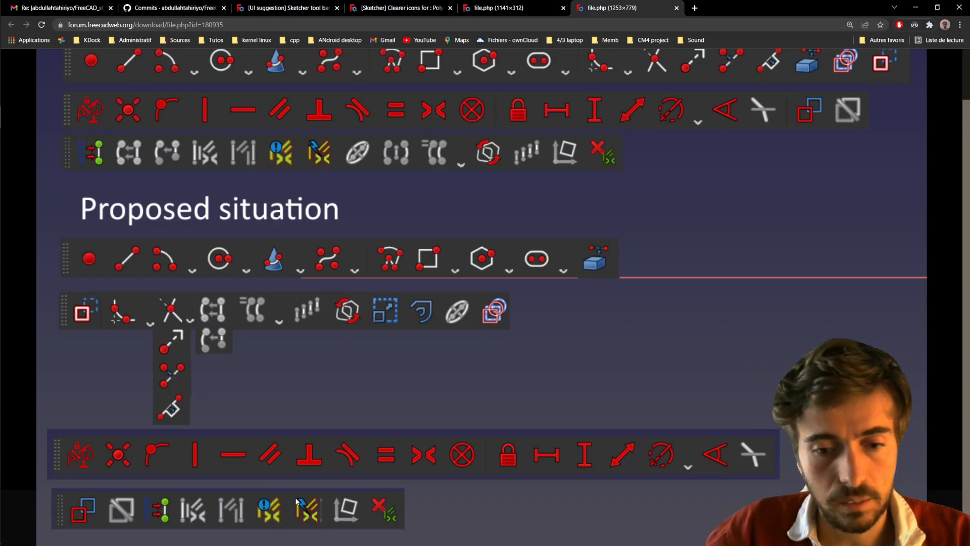
mouse_move(356, 512)
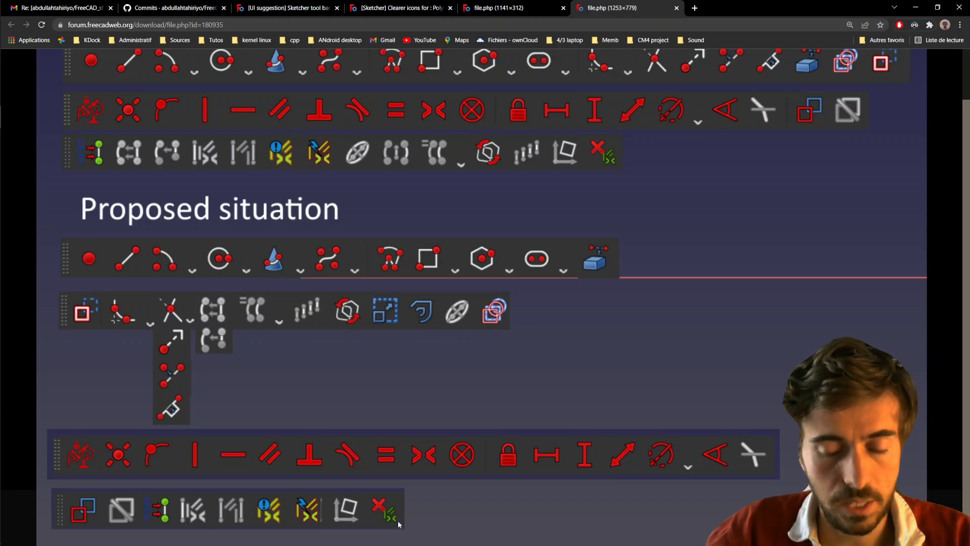
mouse_move(405, 511)
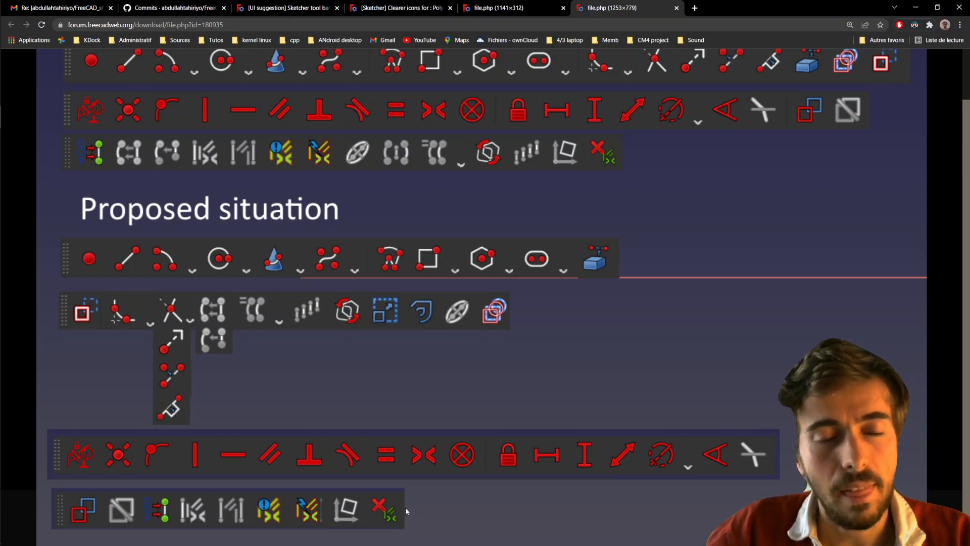
mouse_move(365, 69)
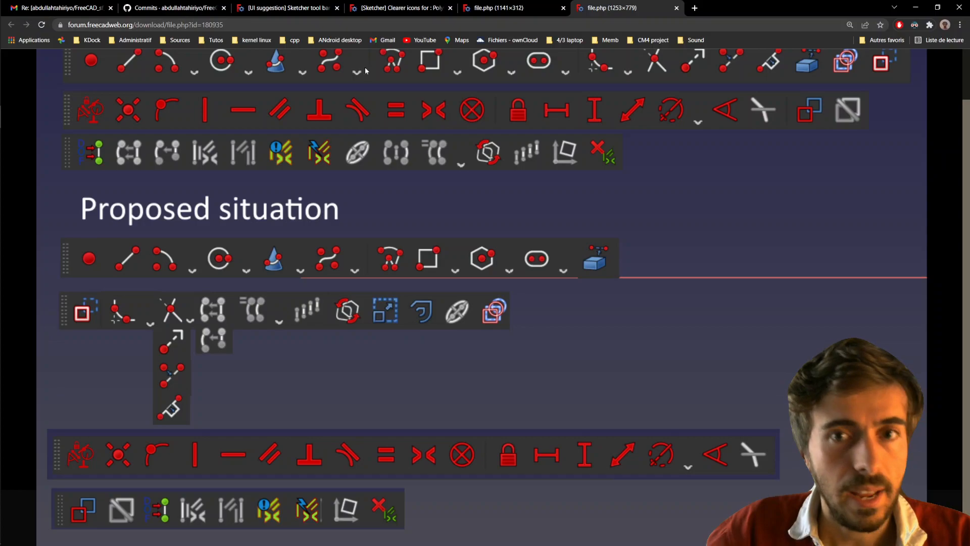
Step: Switch from the file.php image to the '[Sketcher] Clearer icons' thread
left_click(495, 7)
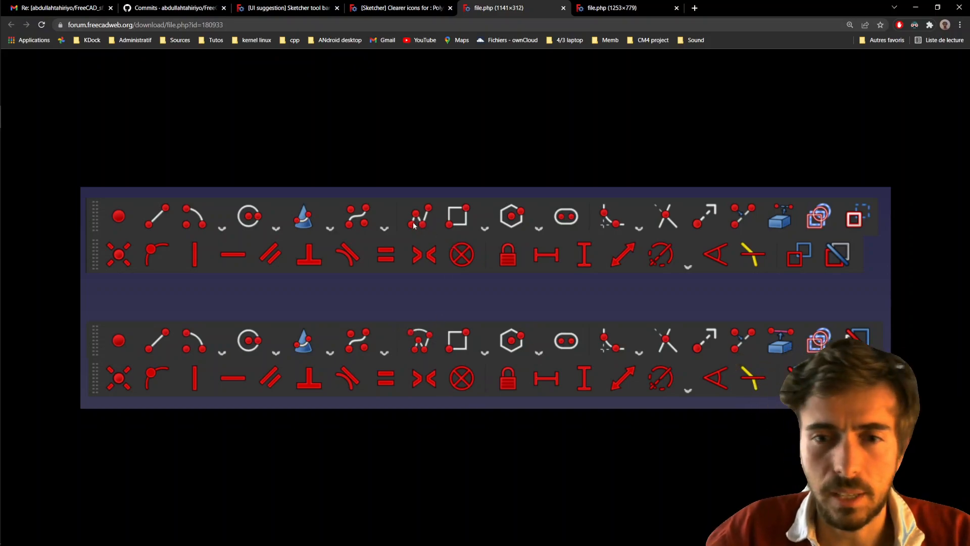
mouse_move(421, 233)
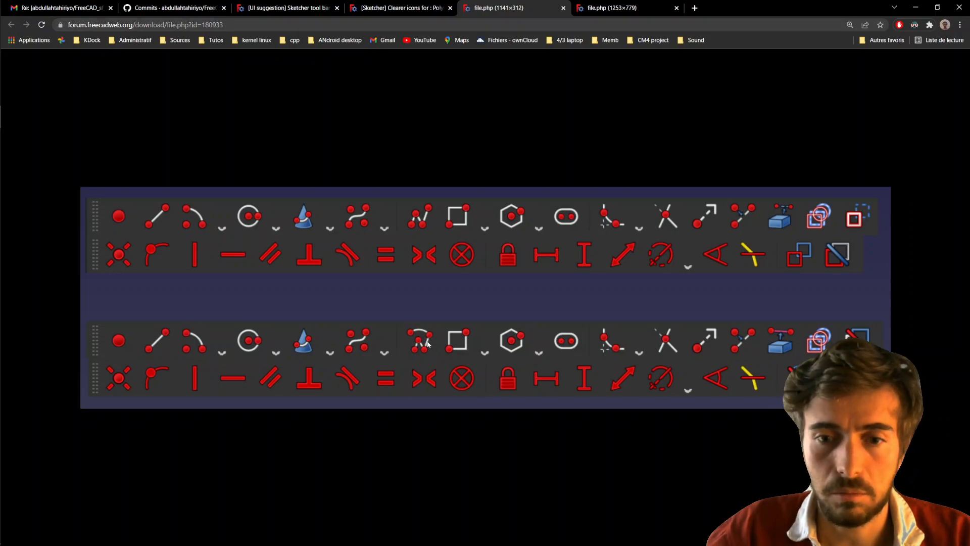
mouse_move(434, 350)
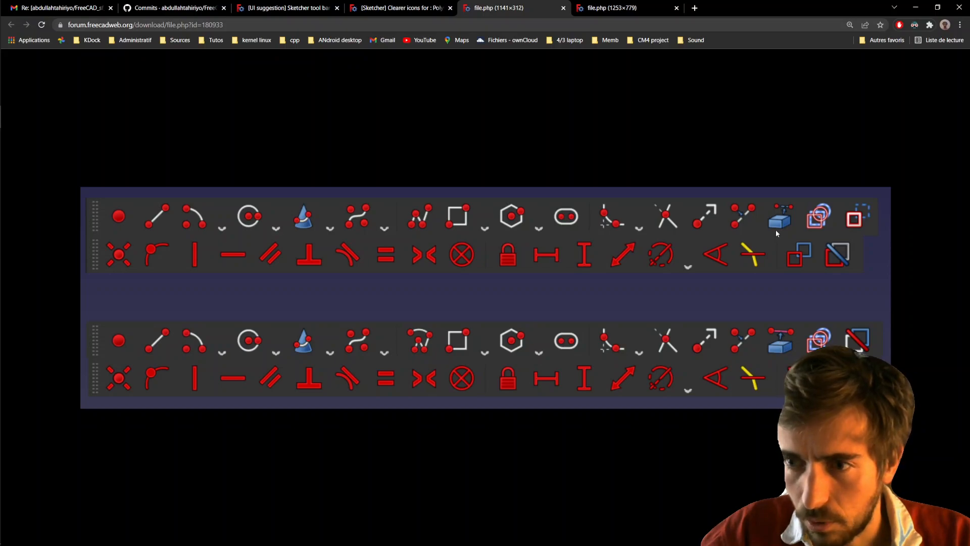
mouse_move(798, 207)
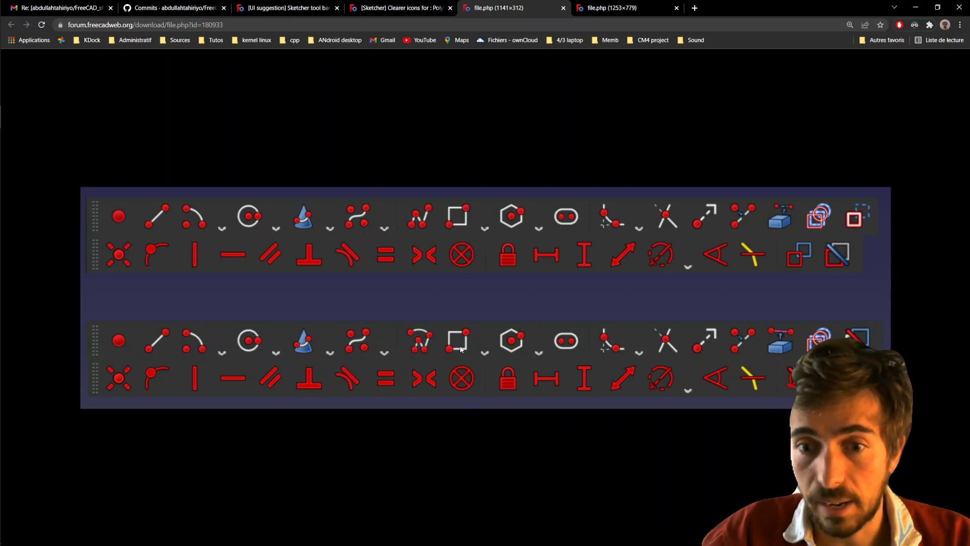
mouse_move(853, 207)
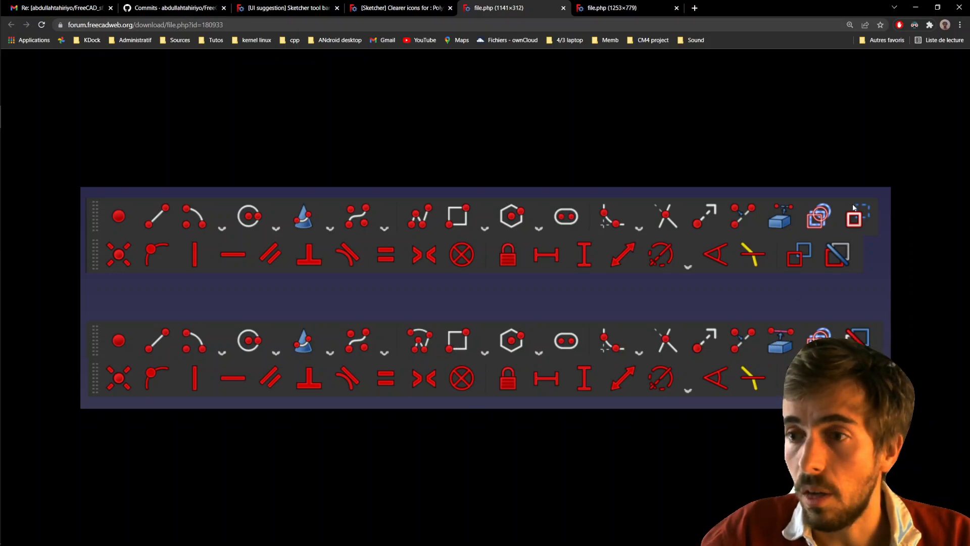
mouse_move(855, 242)
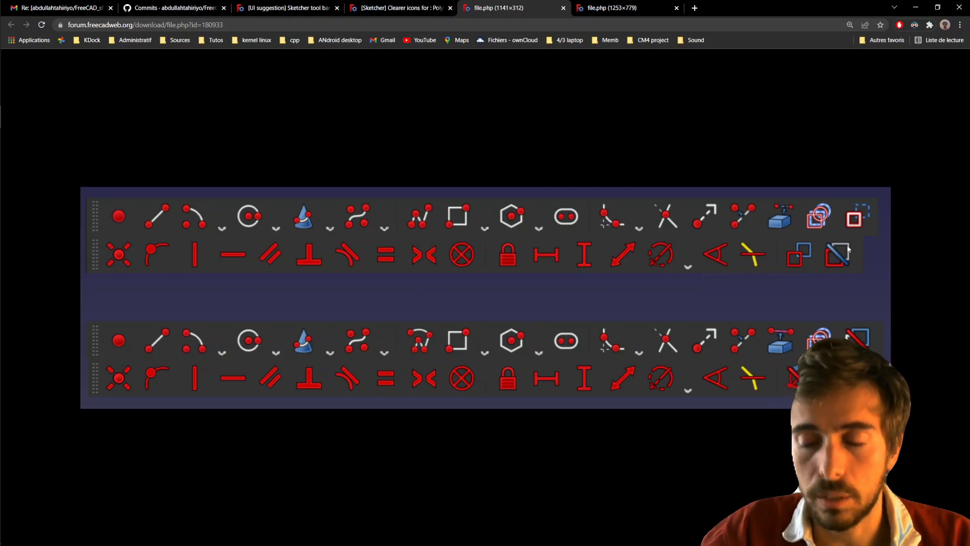
mouse_move(795, 259)
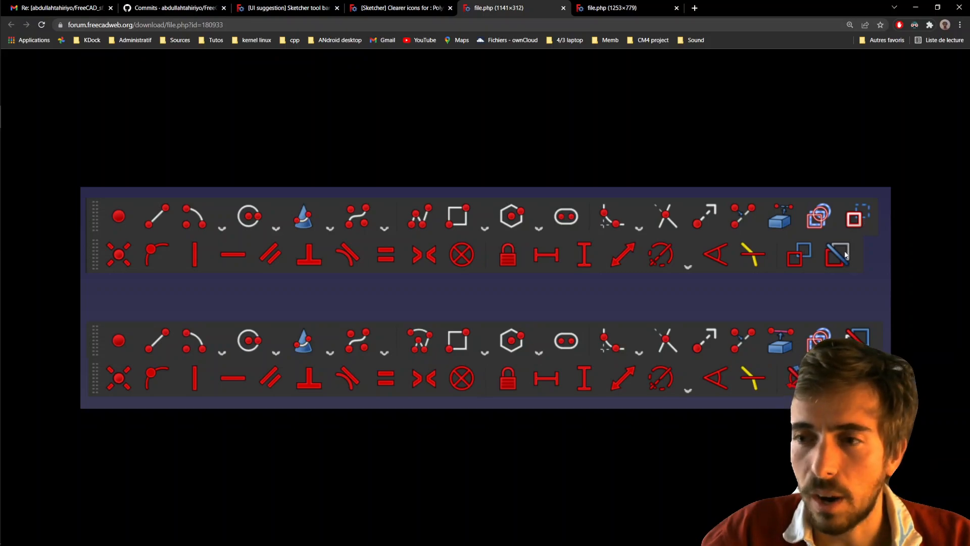
mouse_move(863, 214)
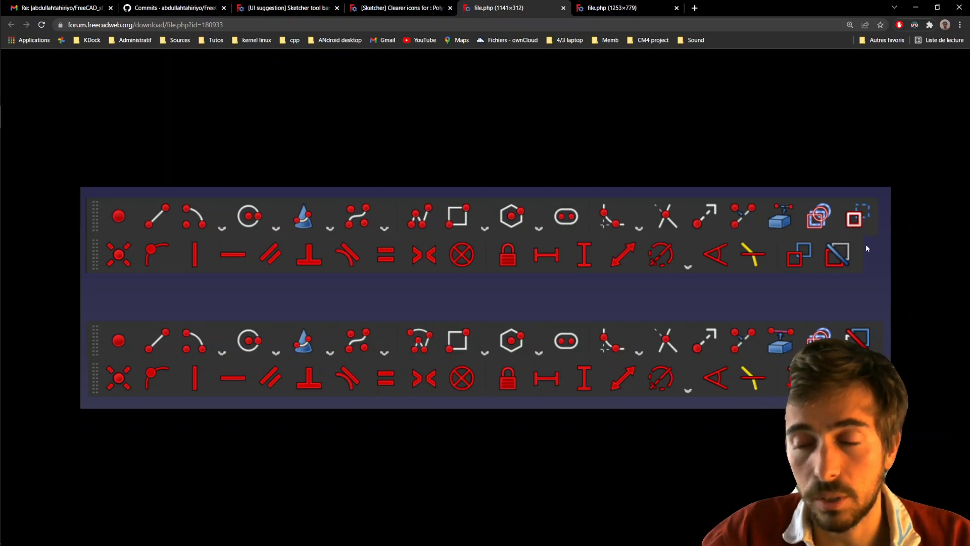
mouse_move(859, 259)
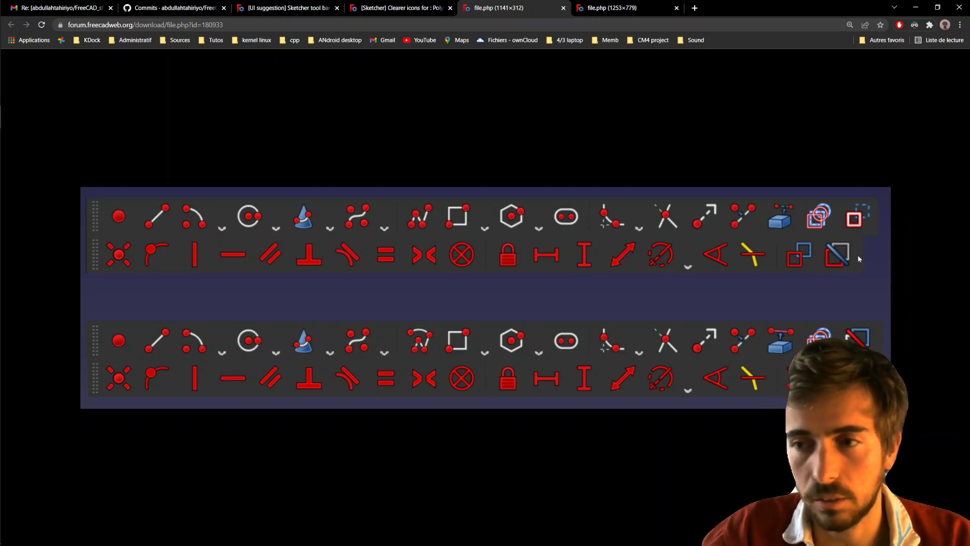
mouse_move(861, 239)
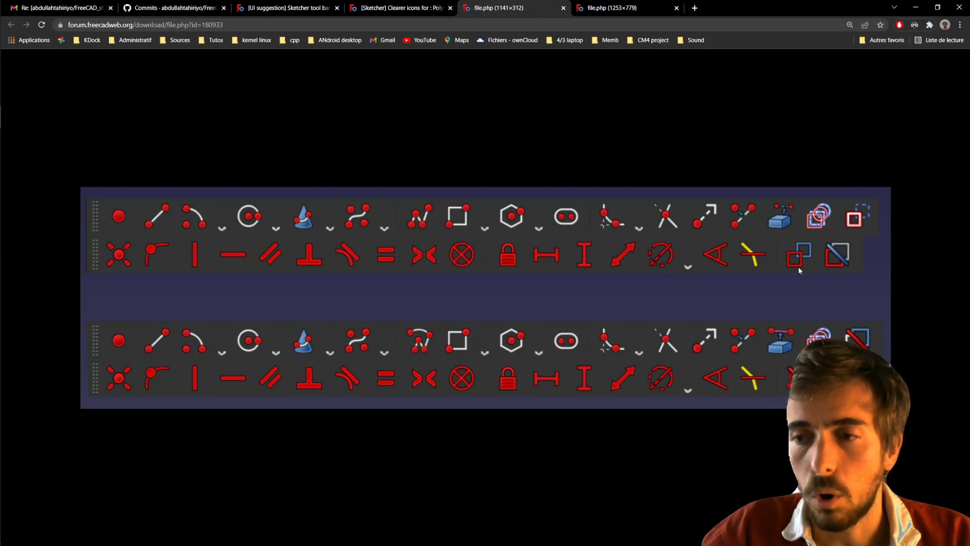
mouse_move(798, 266)
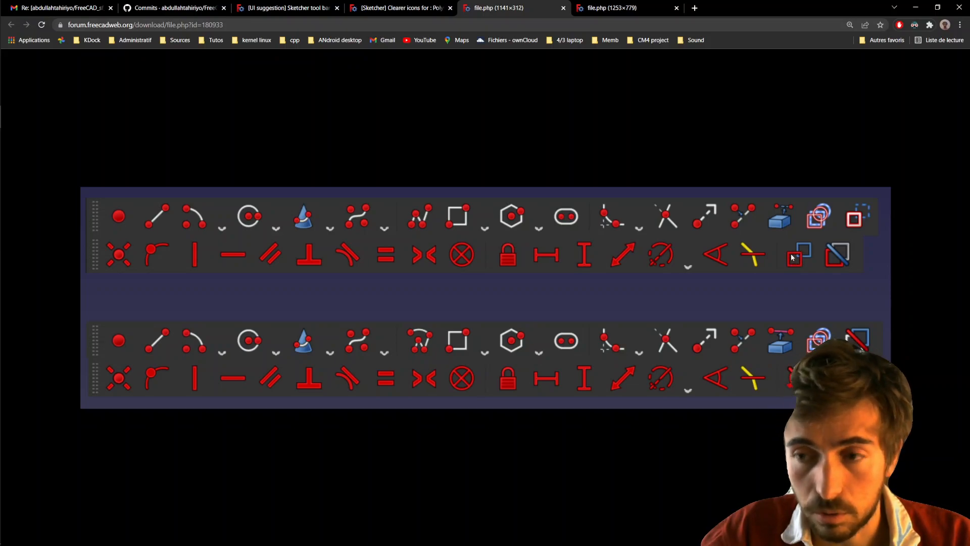
mouse_move(807, 259)
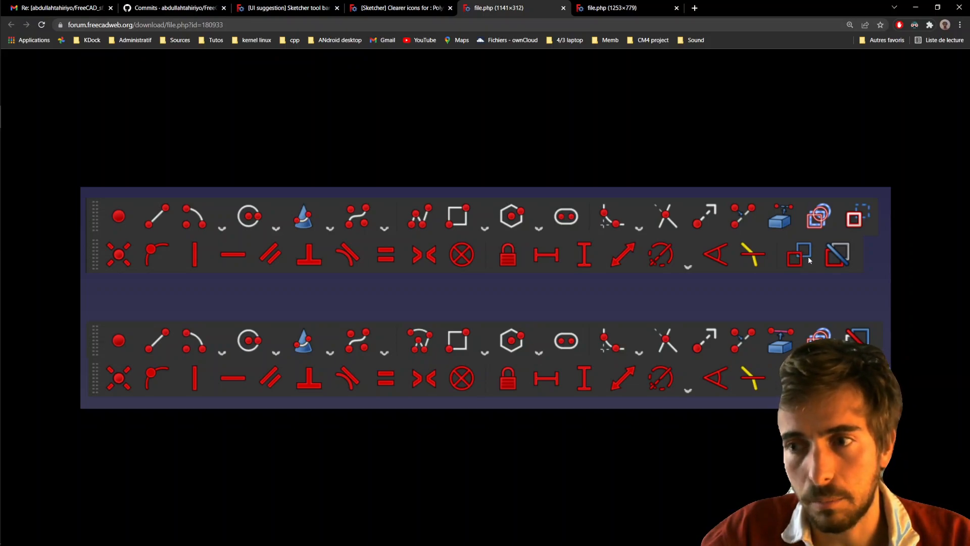
mouse_move(809, 235)
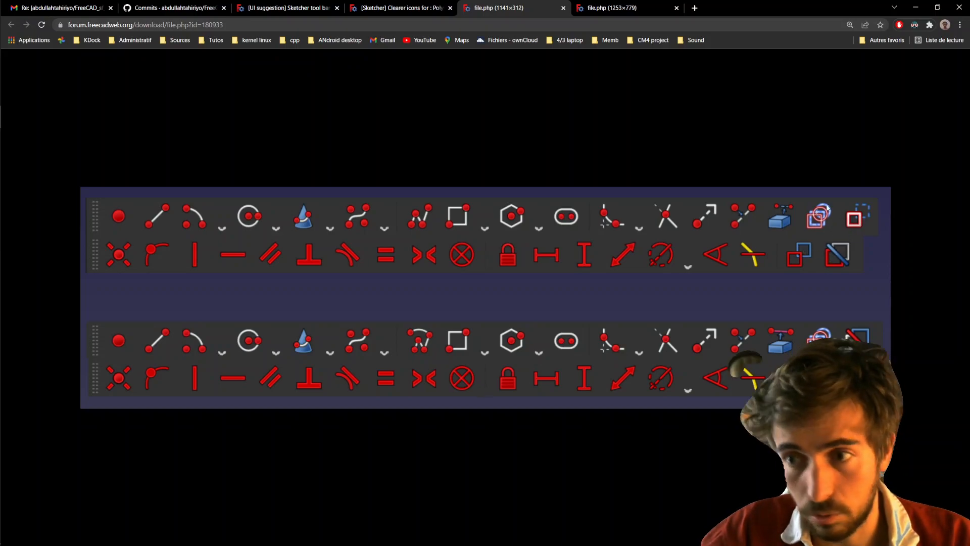
mouse_move(842, 219)
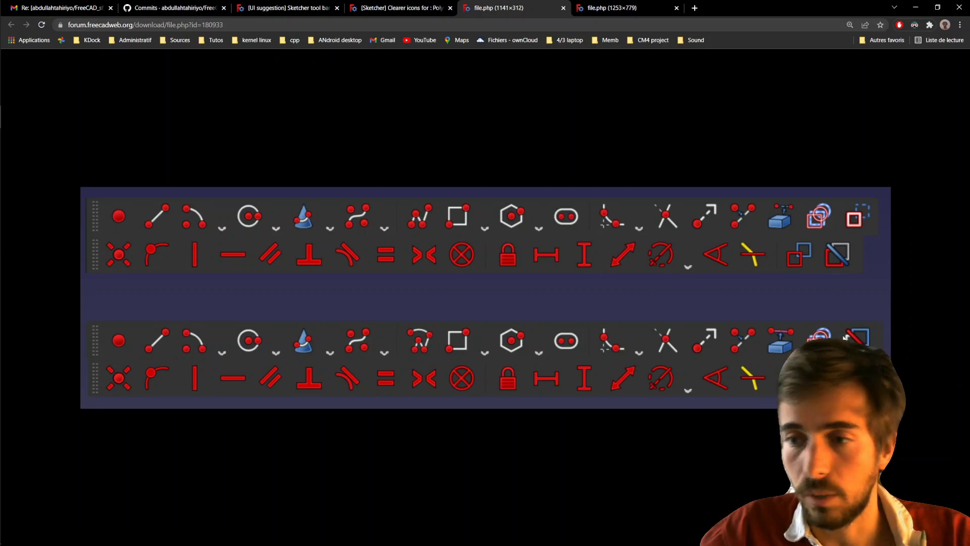
mouse_move(770, 346)
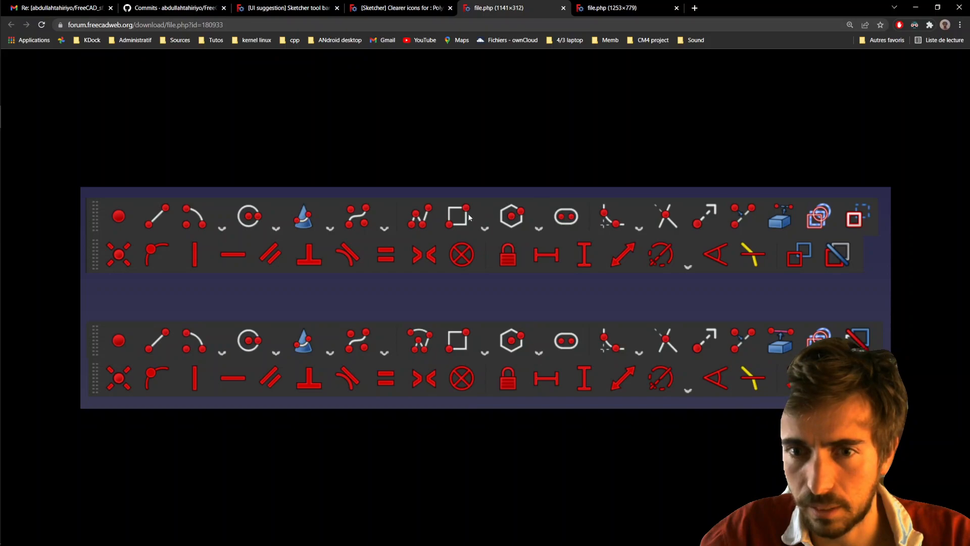
mouse_move(872, 214)
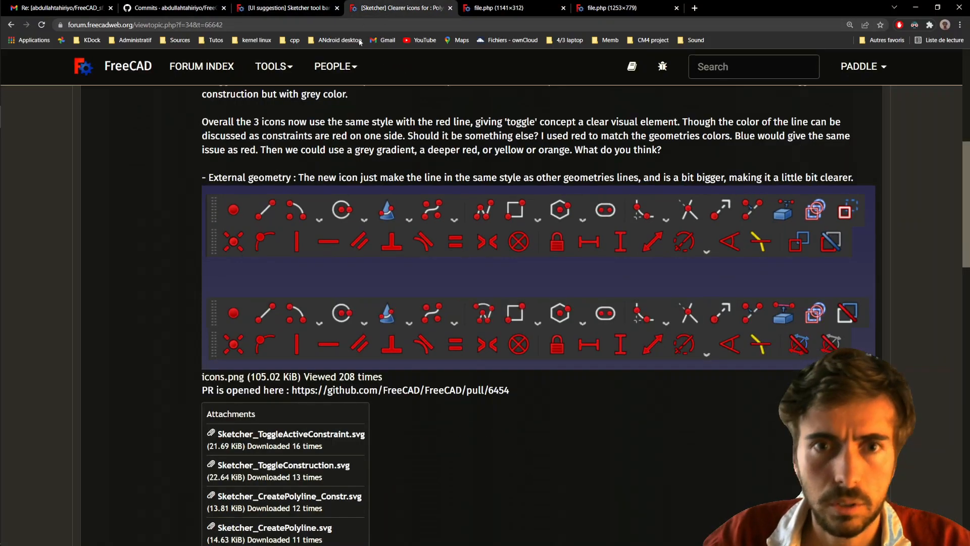
Step: Scroll the thread down to the icons2.png reply with six bar-colour ideas
scroll("down", 3)
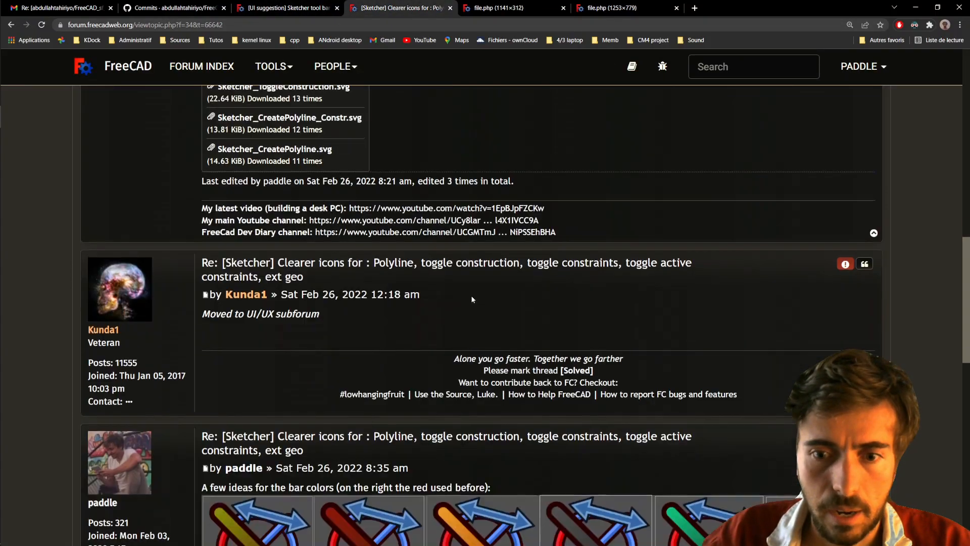
scroll("down", 3)
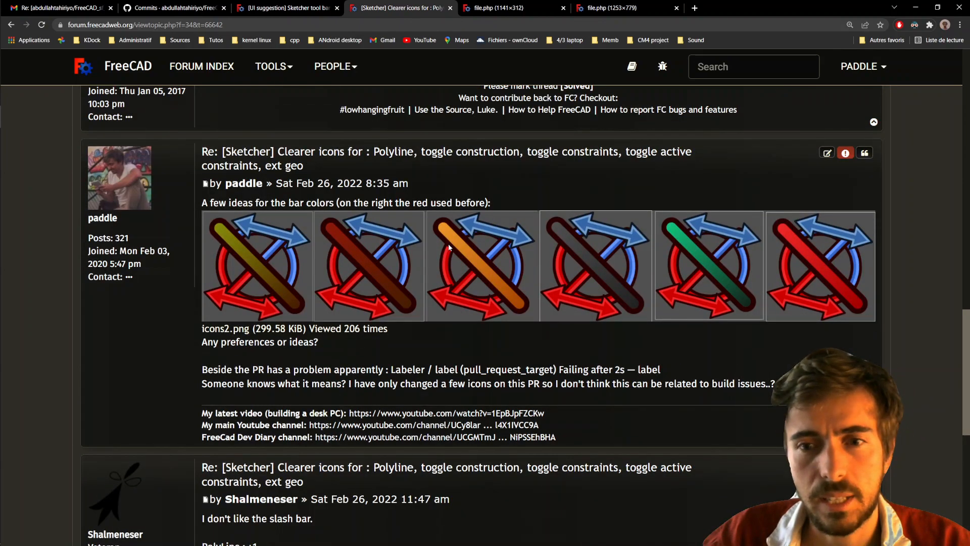
mouse_move(821, 294)
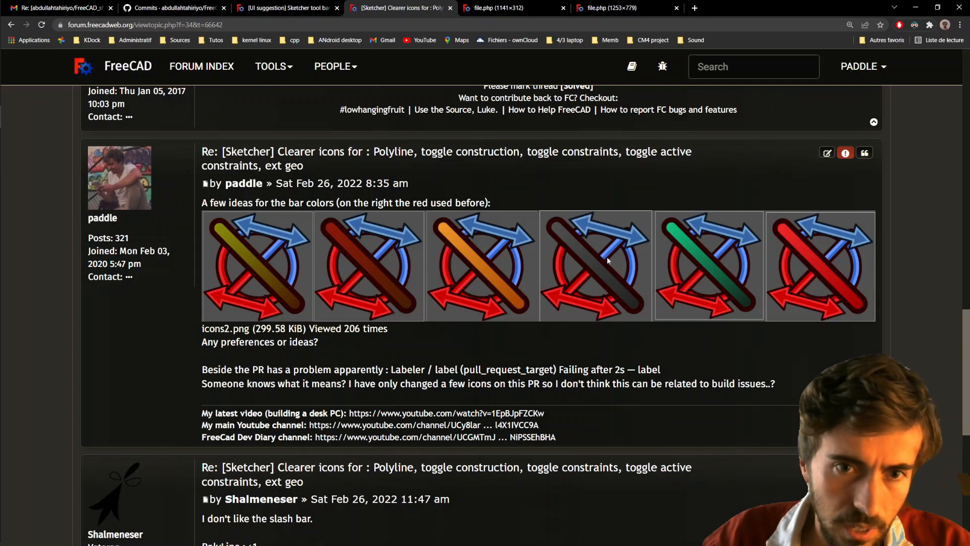
mouse_move(596, 219)
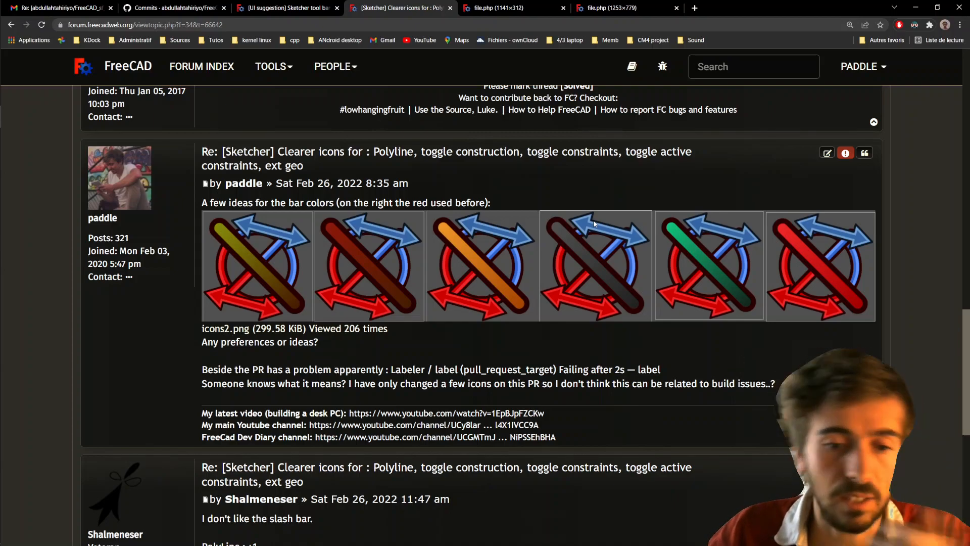
mouse_move(618, 62)
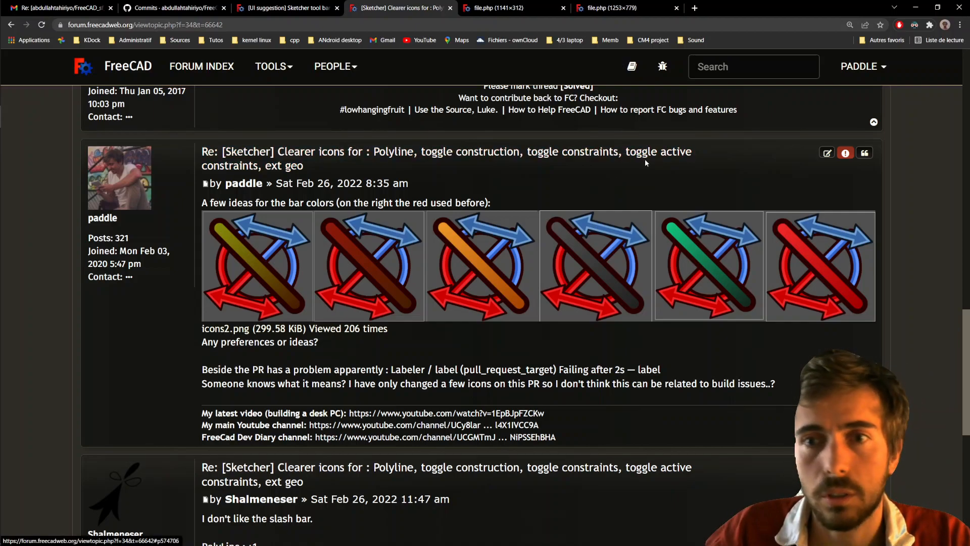
mouse_move(719, 183)
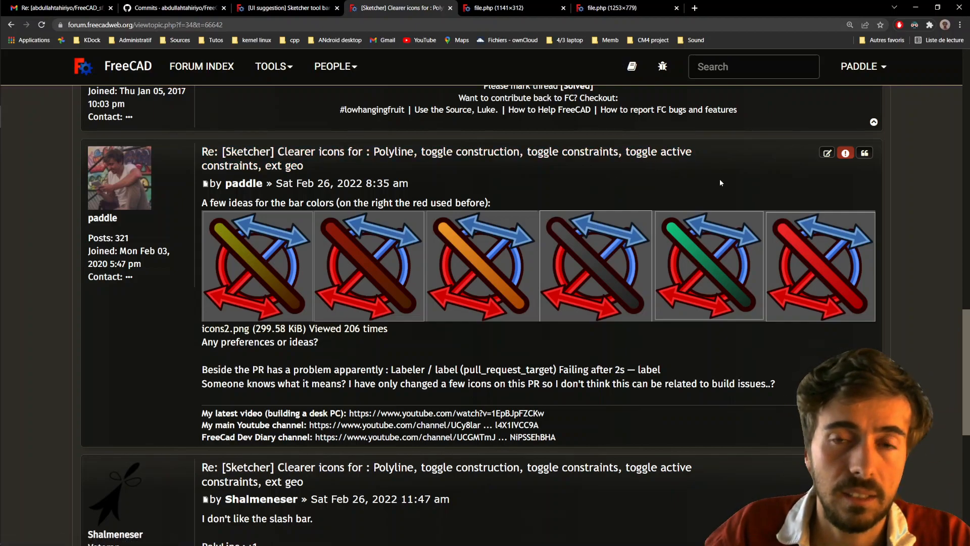
mouse_move(715, 161)
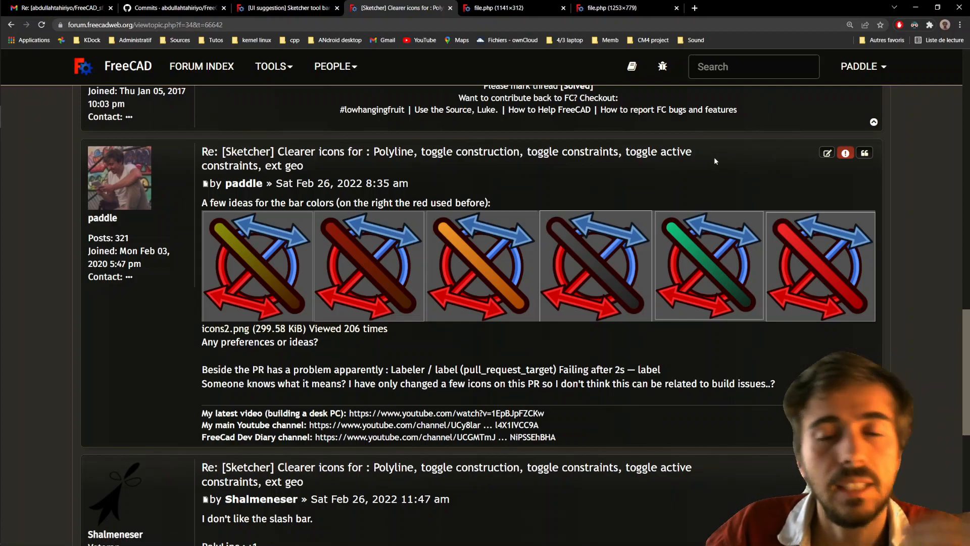
mouse_move(719, 166)
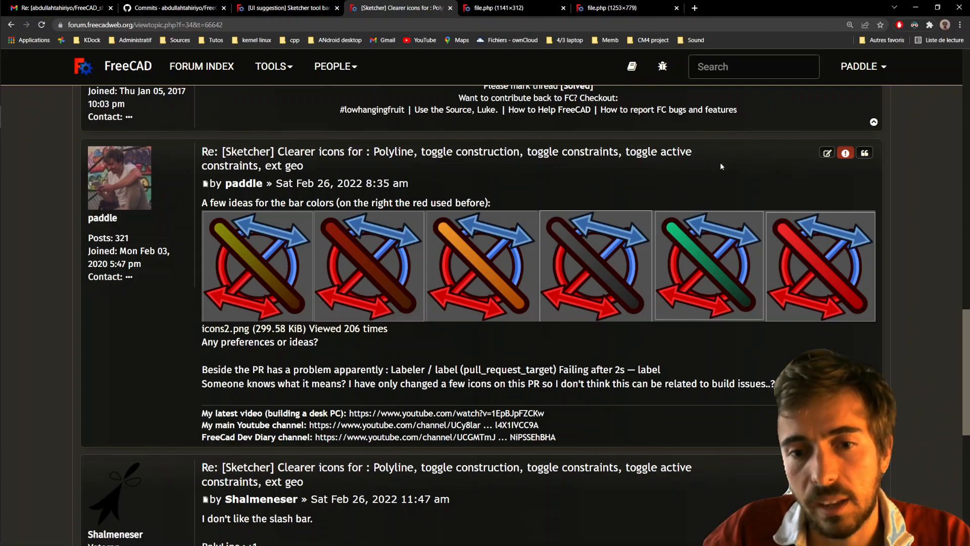
mouse_move(716, 162)
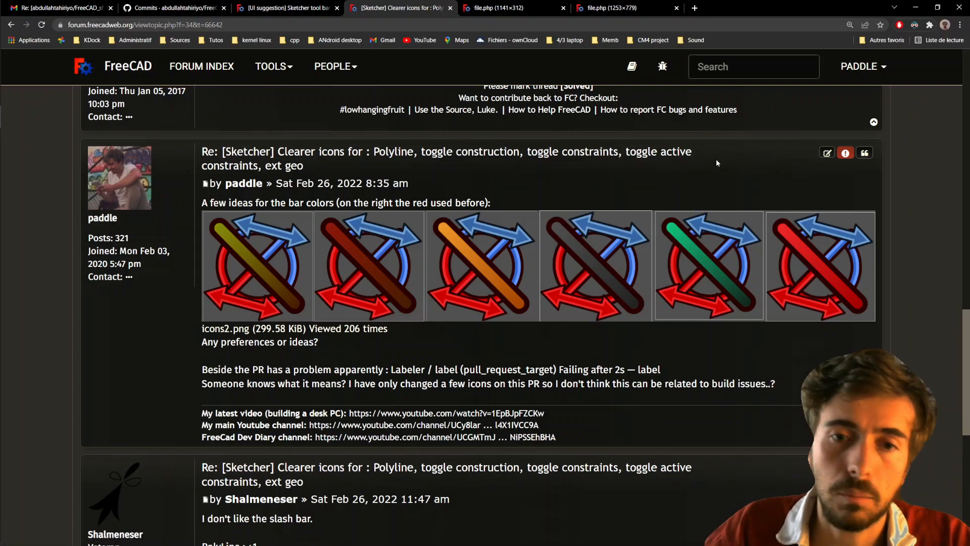
mouse_move(715, 154)
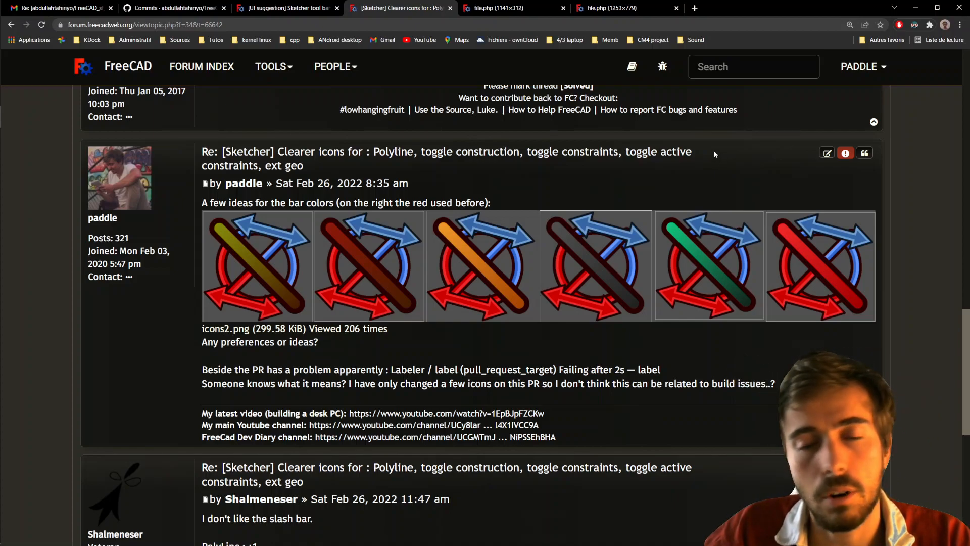
mouse_move(697, 158)
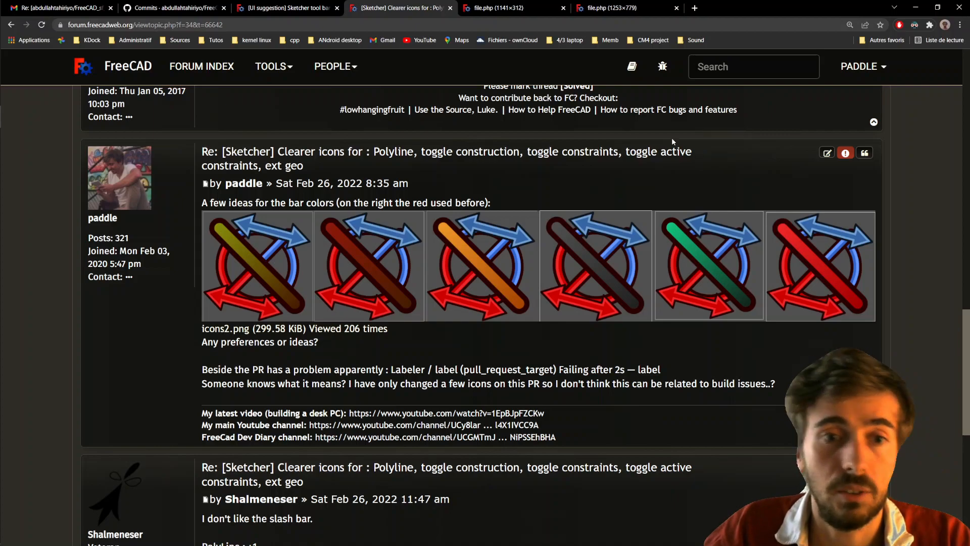
mouse_move(565, 165)
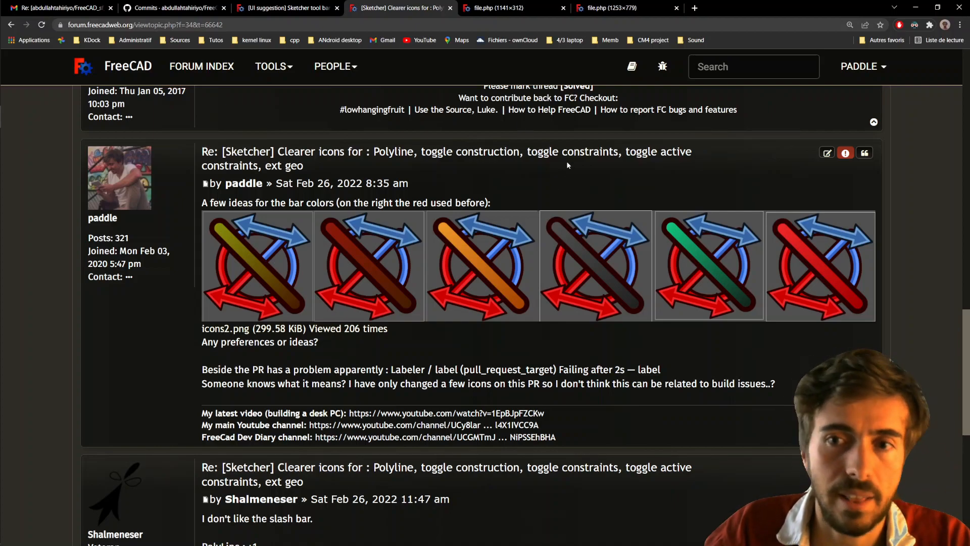
mouse_move(548, 109)
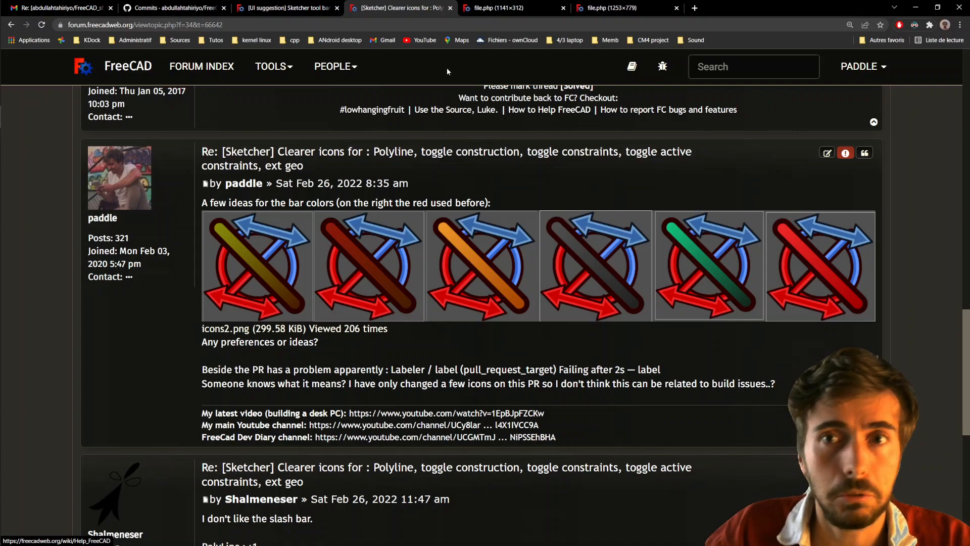
mouse_move(472, 68)
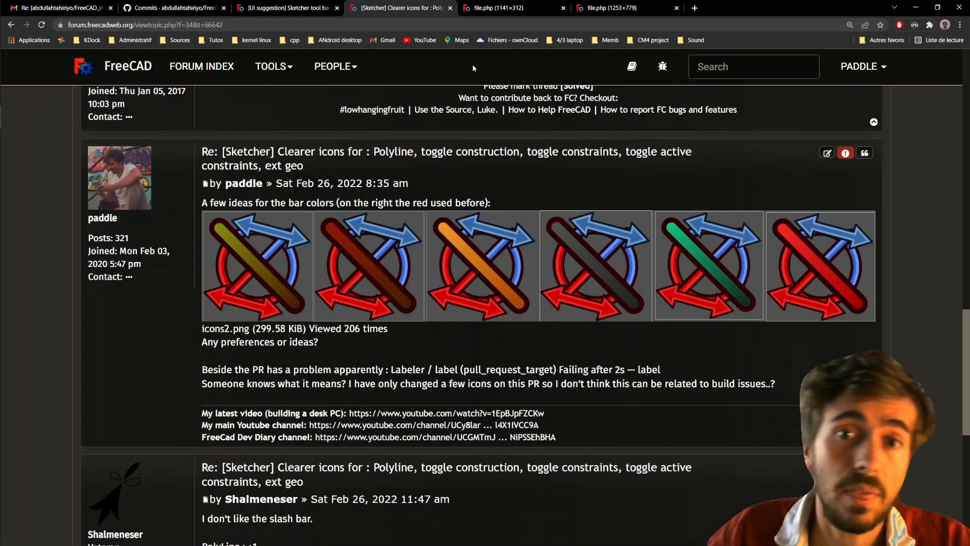